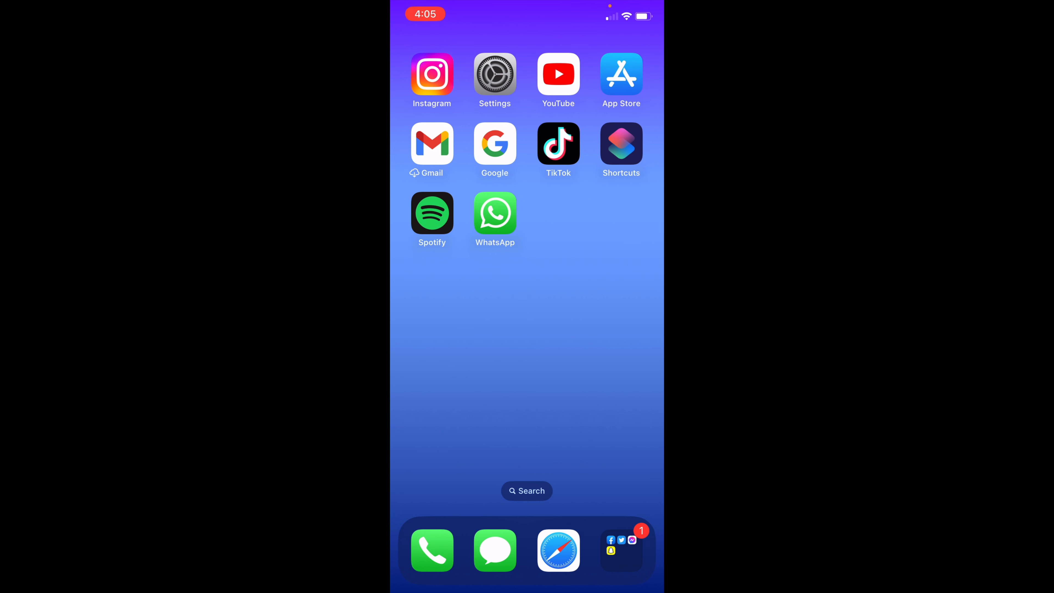
Step: Launch YouTube from the Home Screen, landing on the channel's uploads list
left_click(557, 74)
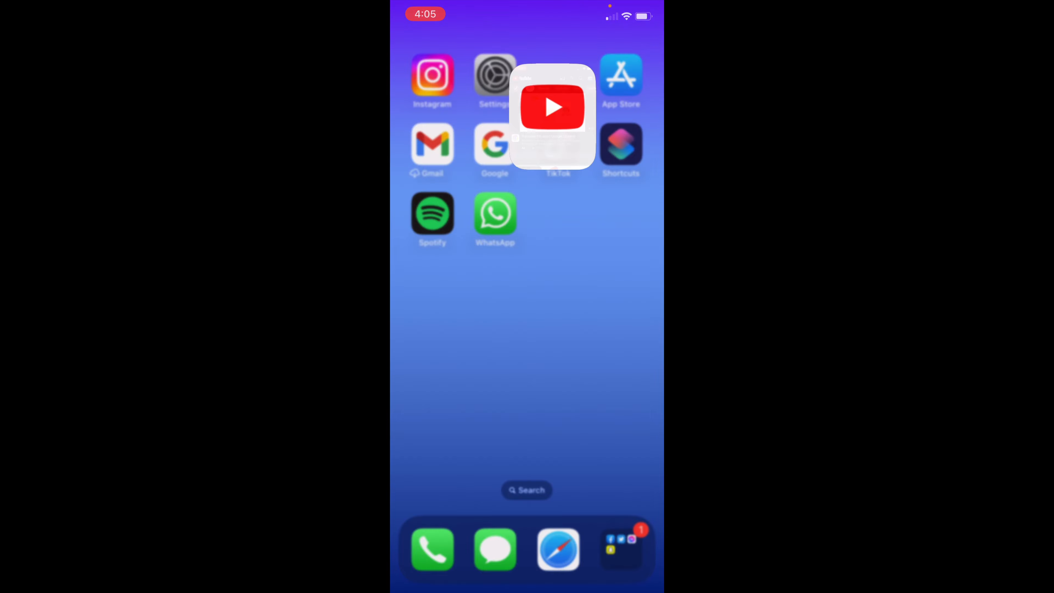
left_click(553, 106)
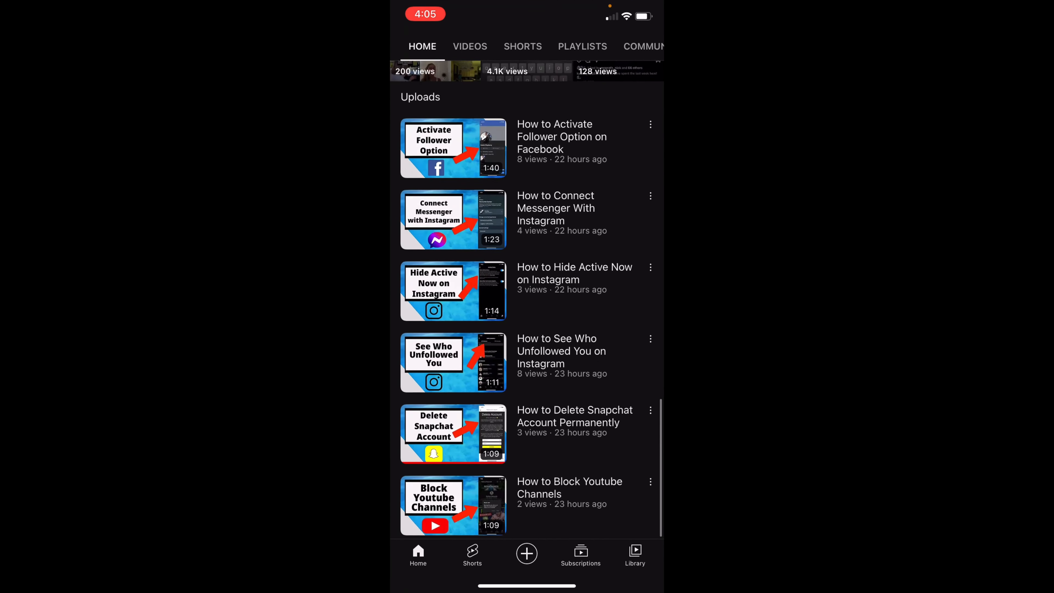
left_click(453, 434)
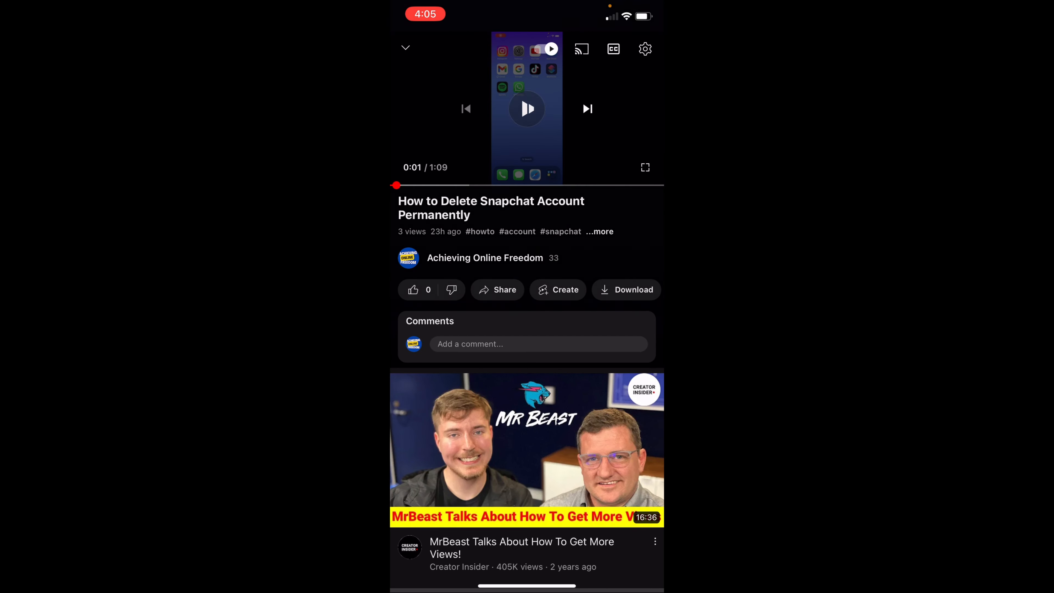
left_click(527, 108)
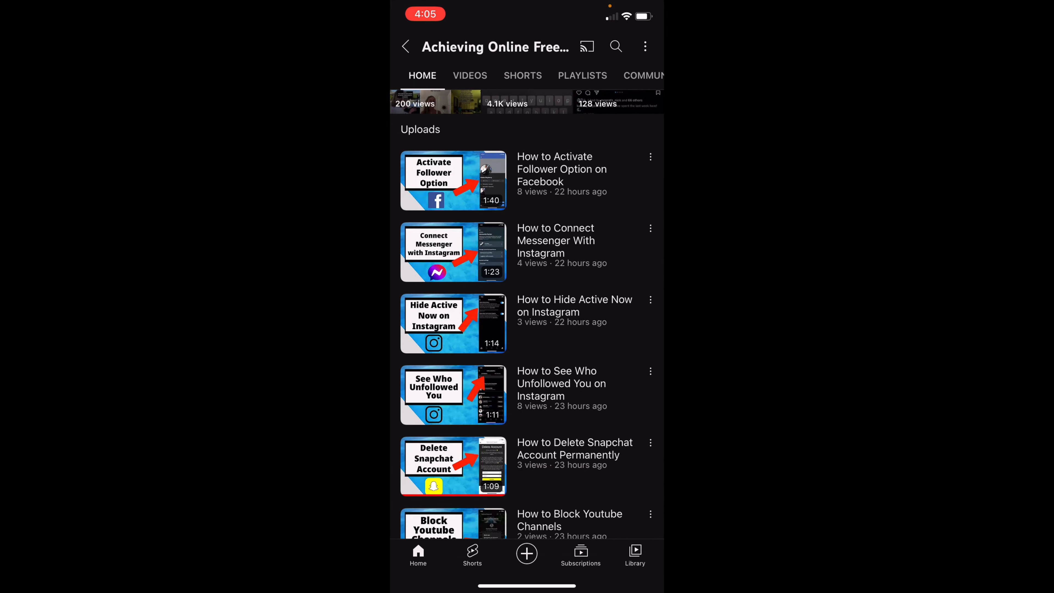
Step: Begin an upload from the + menu, choose the screen recording and continue to its details form
left_click(526, 554)
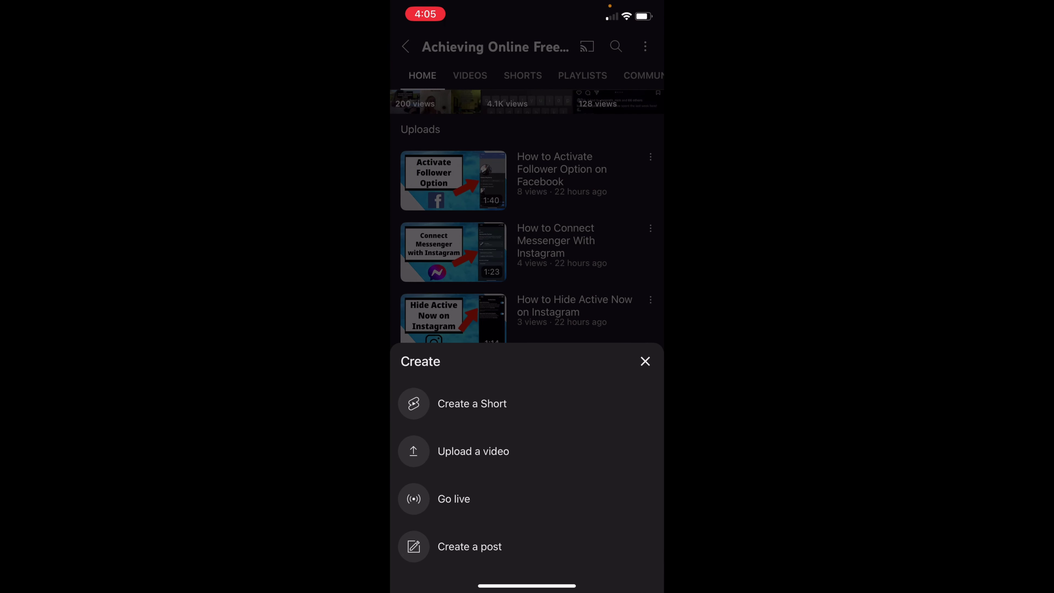
left_click(472, 403)
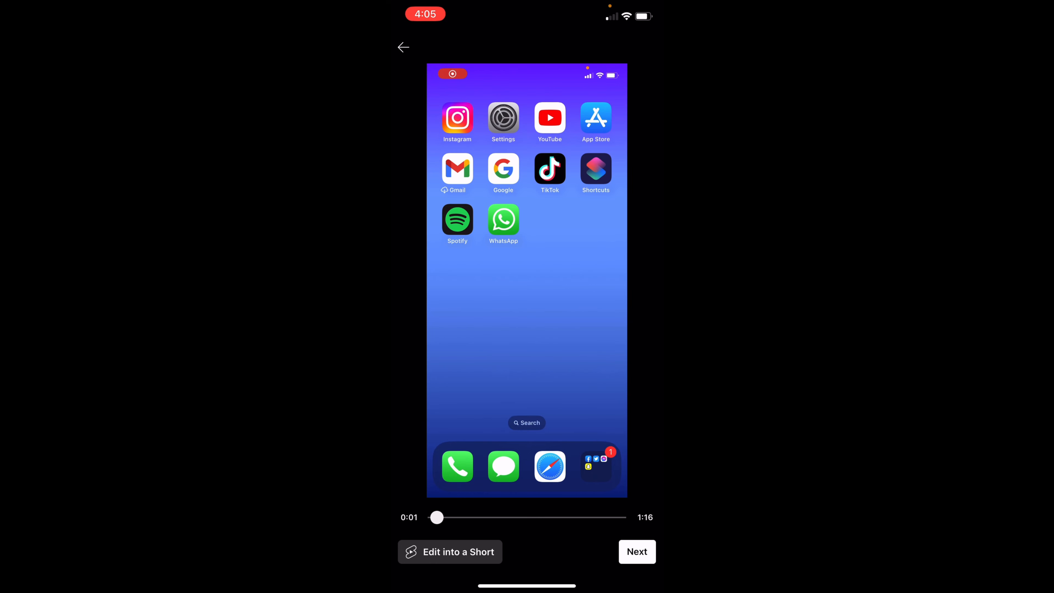
left_click(636, 551)
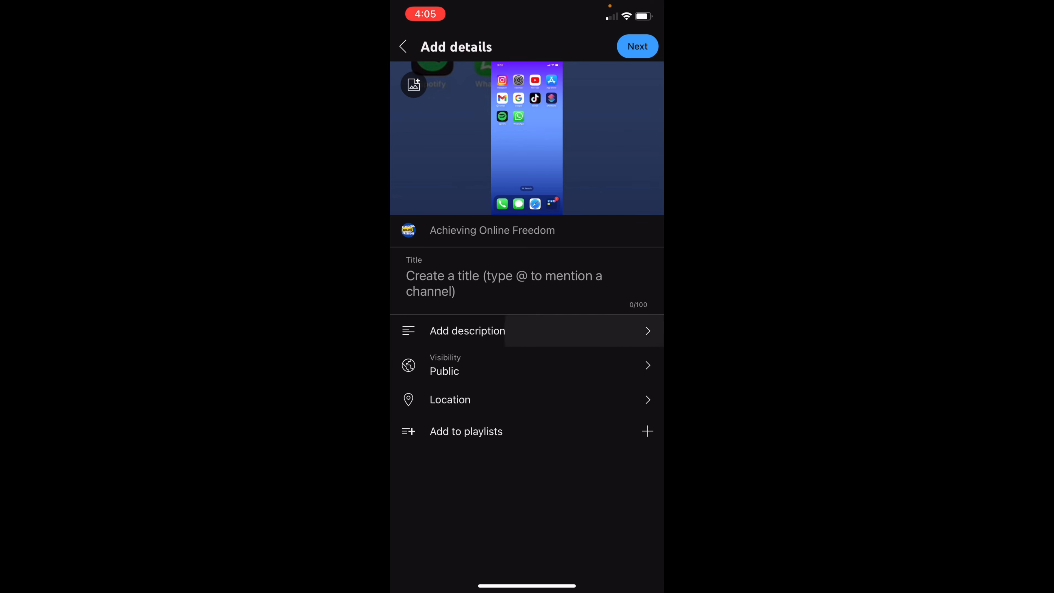
Step: Enter the description 'This is my video' and start a hashtag on the line below
left_click(467, 331)
type("This is")
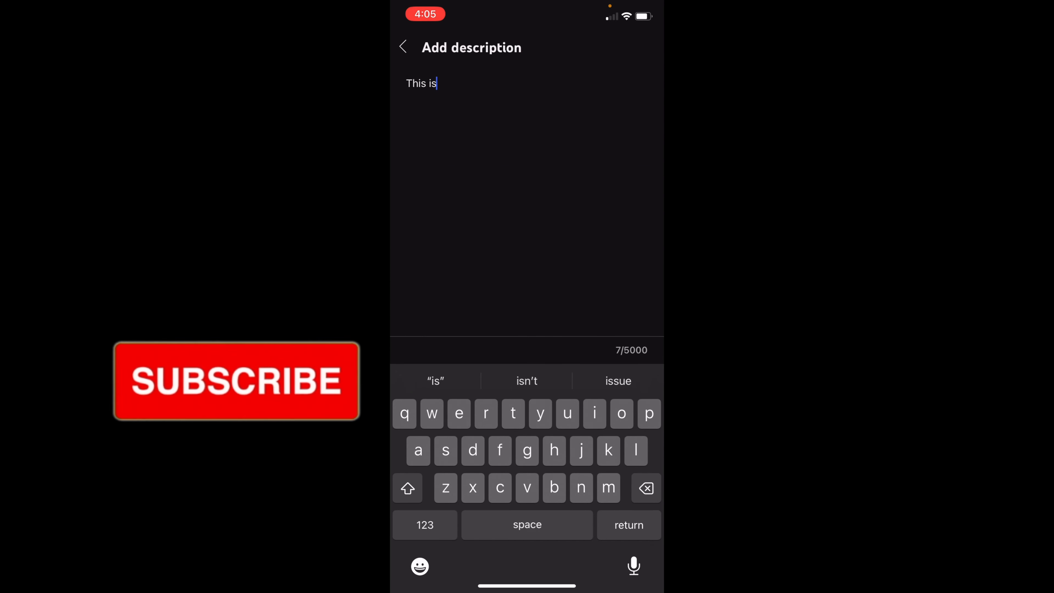
type("my")
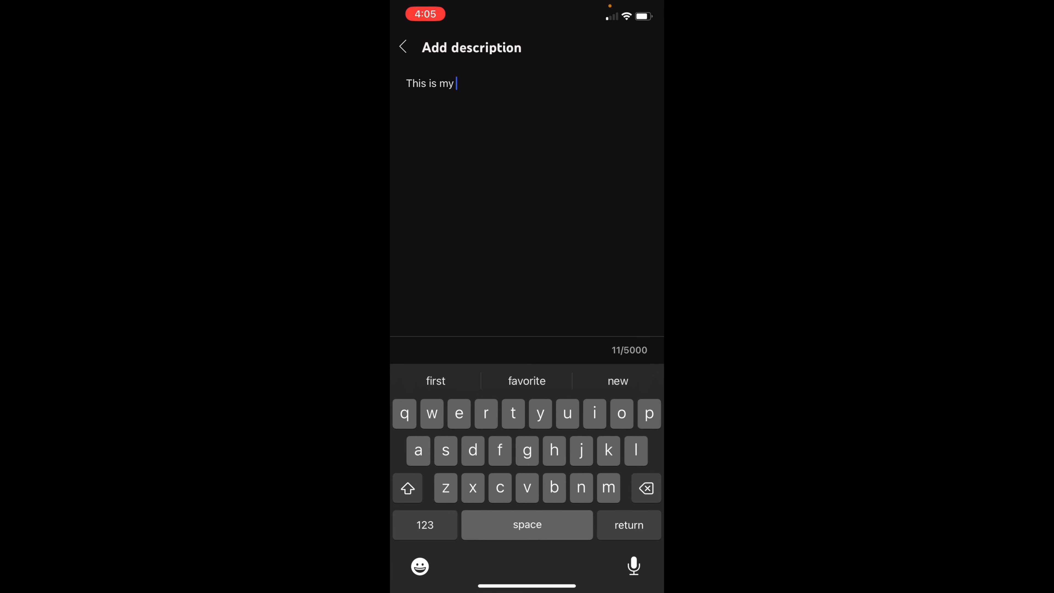
type("video")
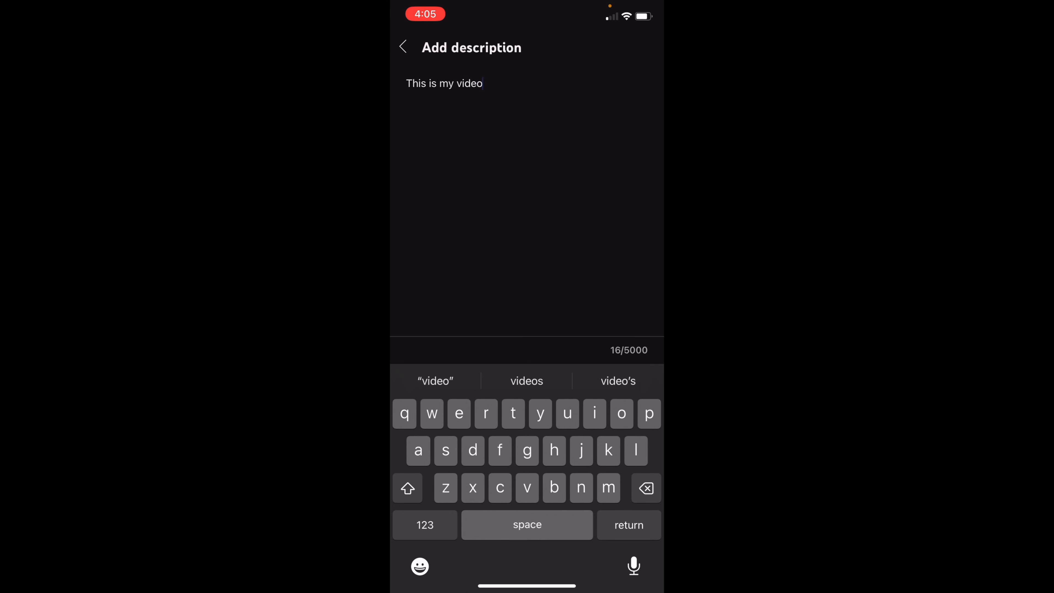
key("return")
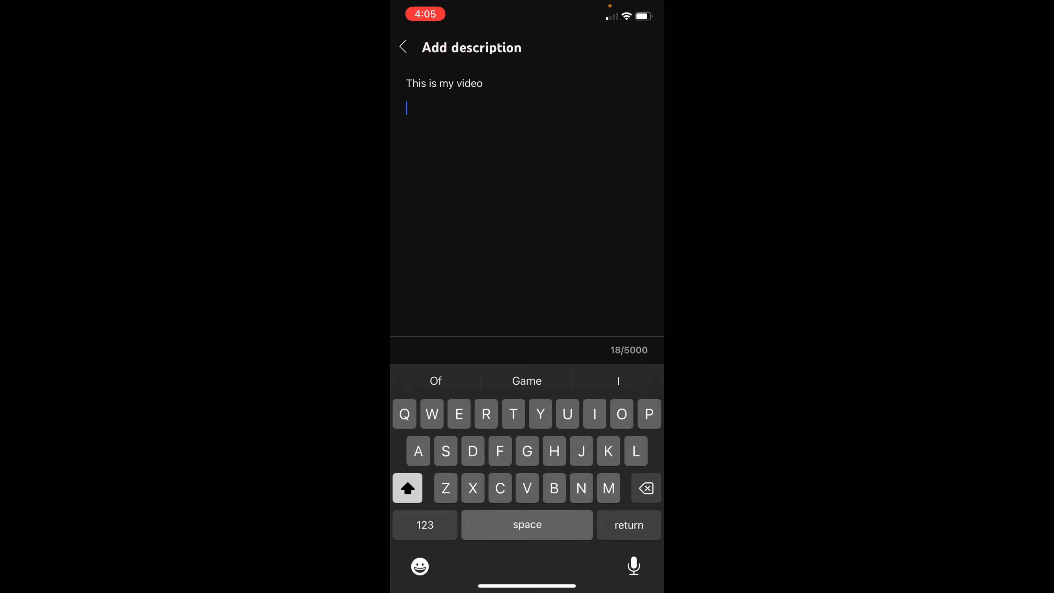
type("#")
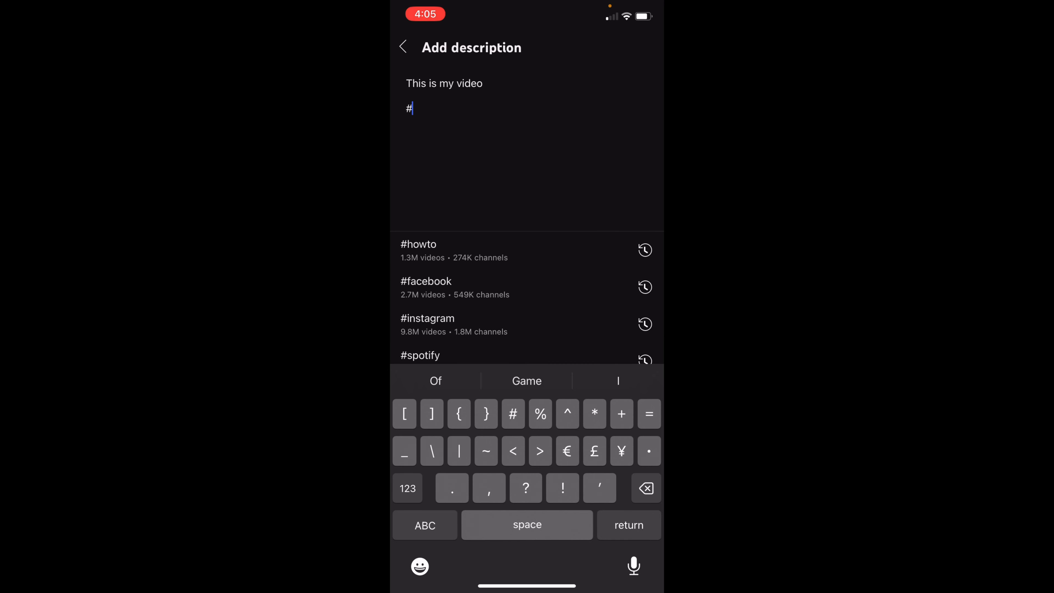
Step: Add the #howto and #snapchat hashtags from suggestions and return to the details form
left_click(424, 524)
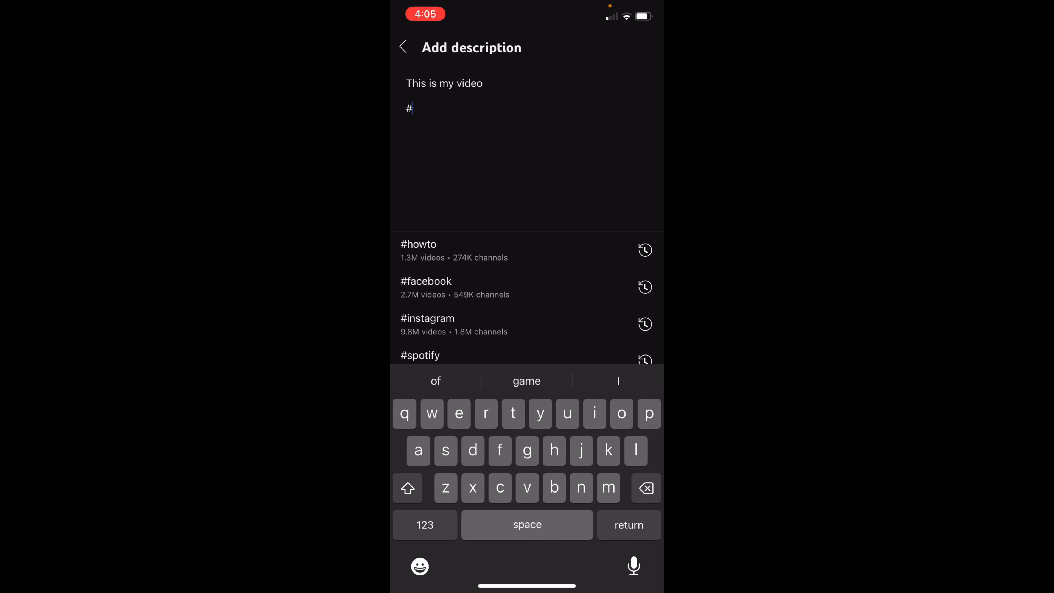
left_click(419, 249)
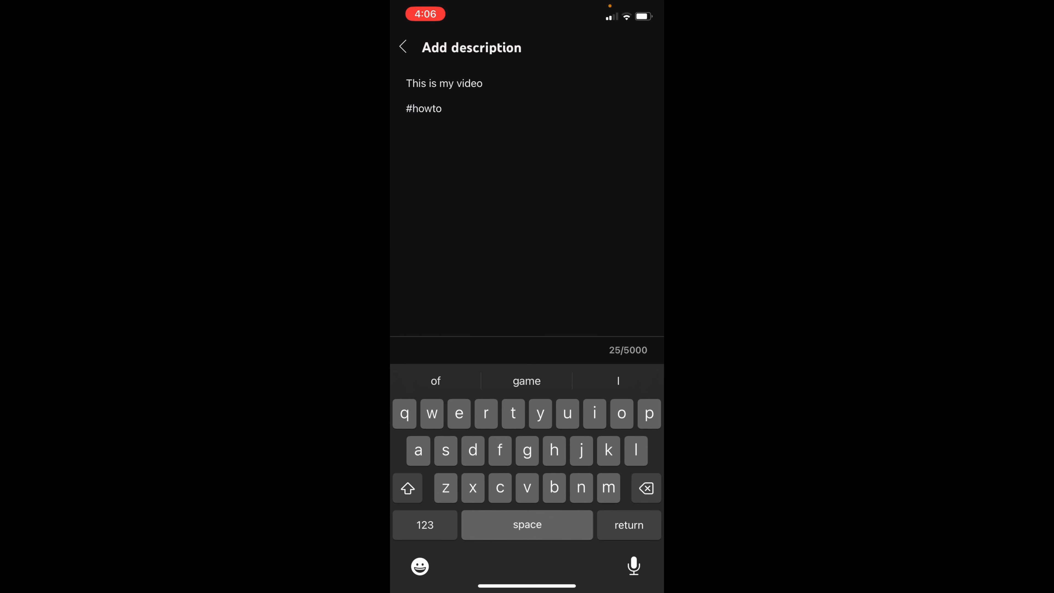
type("#")
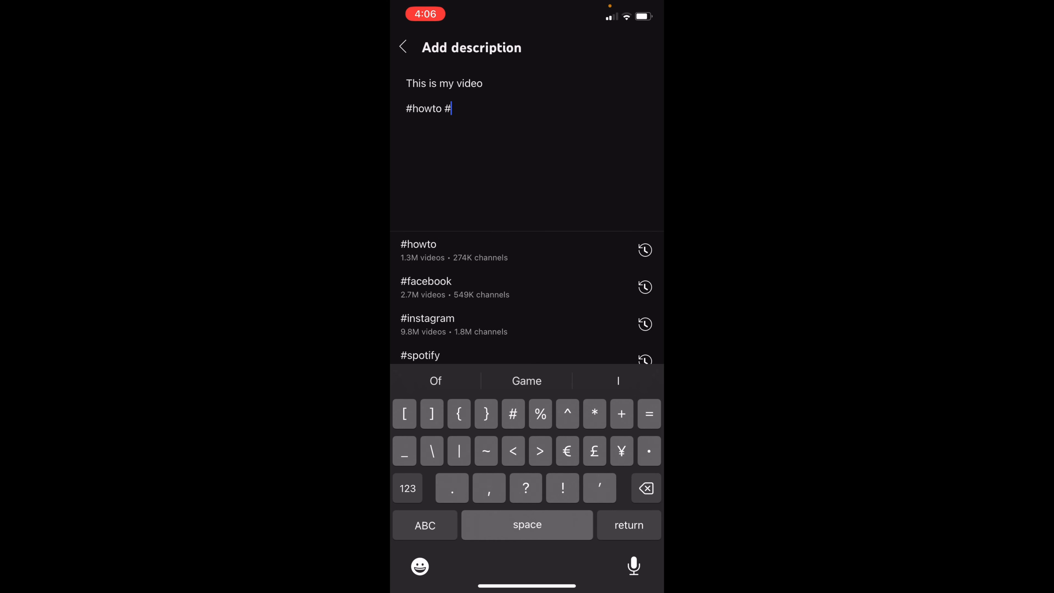
type("sn")
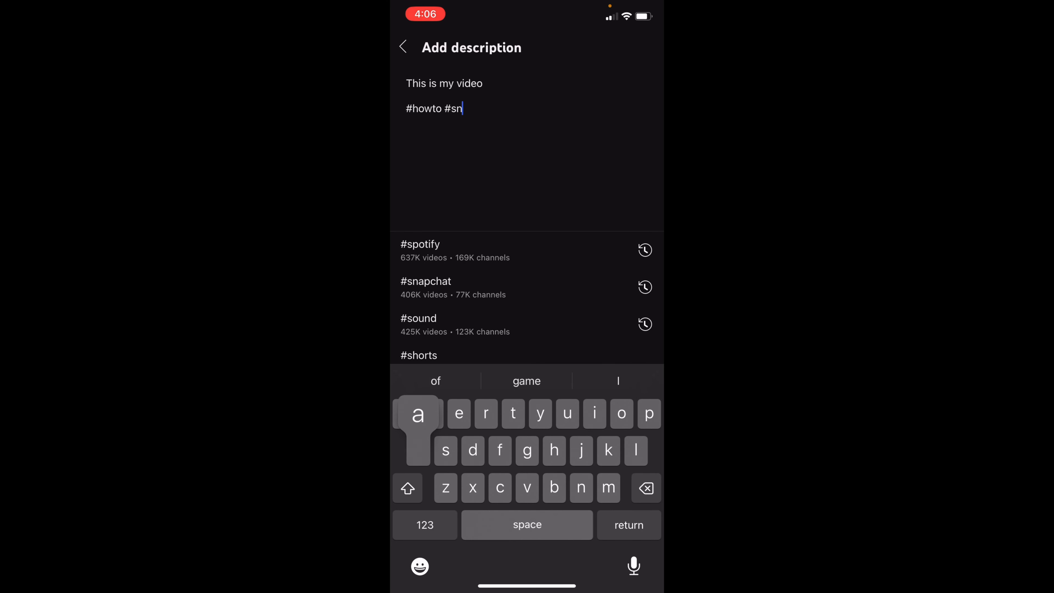
left_click(426, 281)
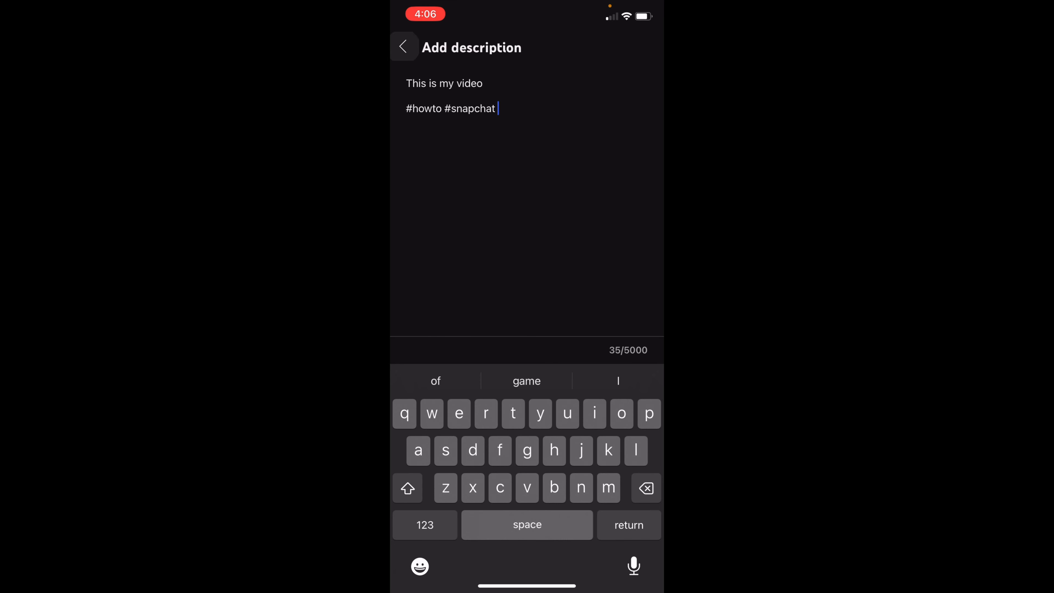
left_click(402, 48)
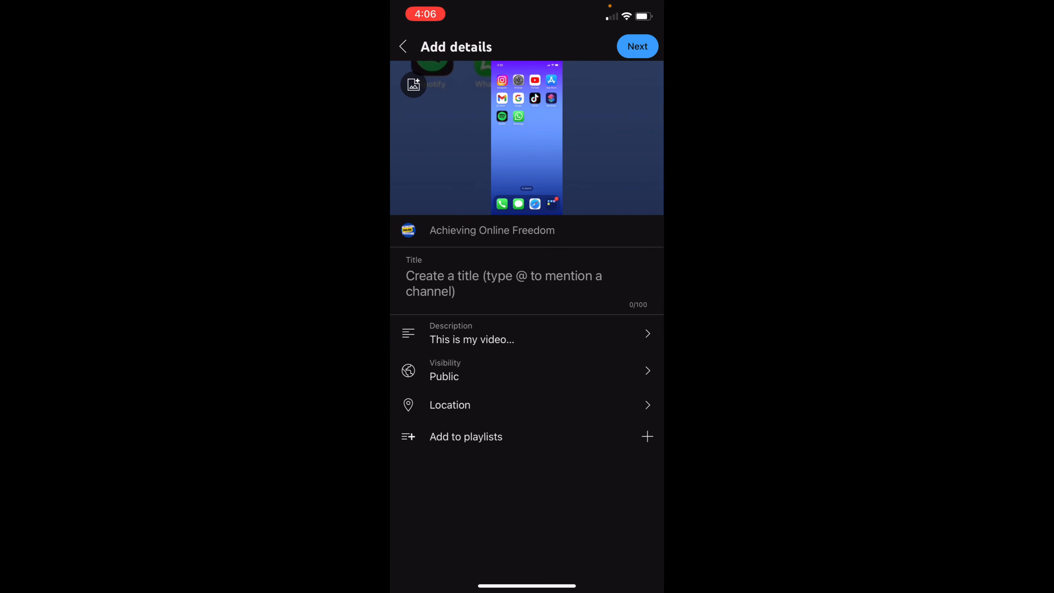